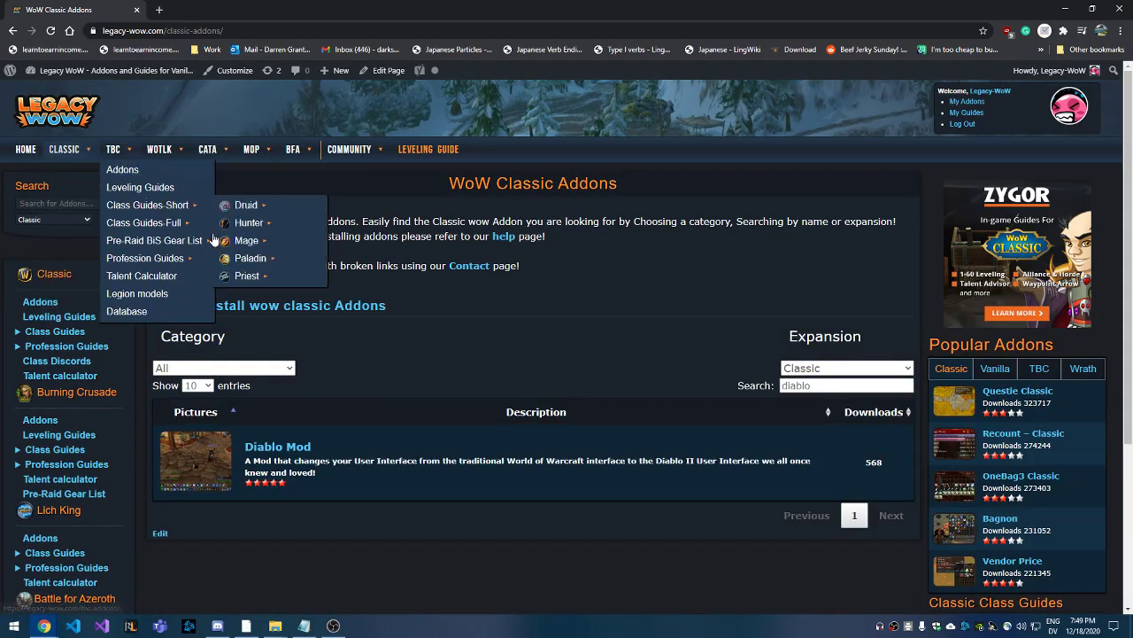
# Search the Classic addons for 'diablo' and open the Diablo Mod addon page.
pyautogui.click(845, 384)
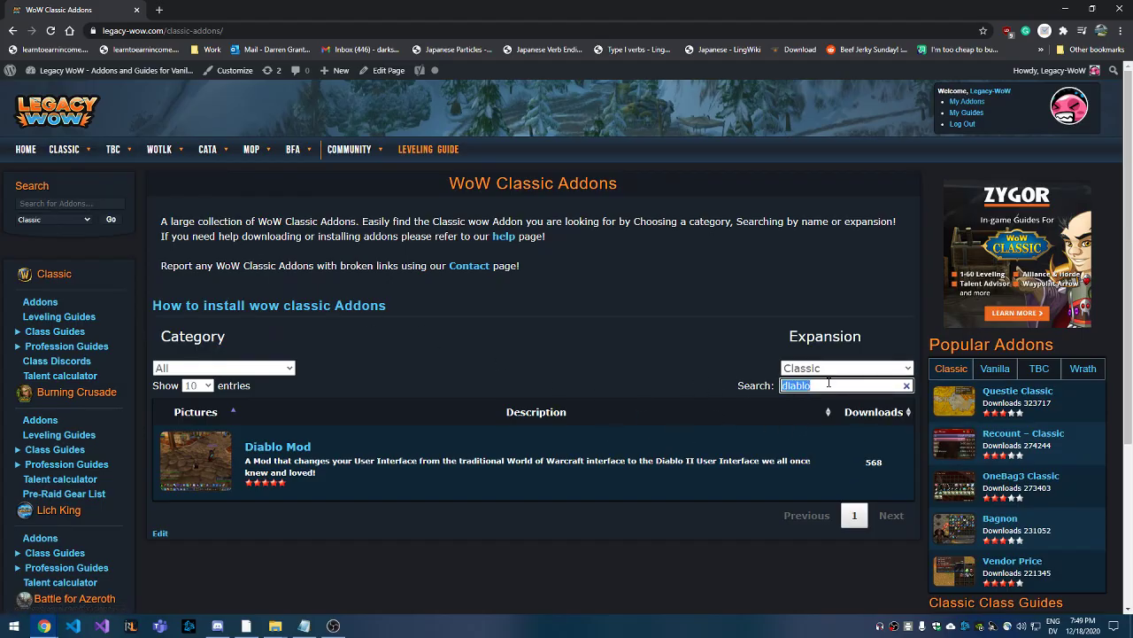
pyautogui.click(907, 385)
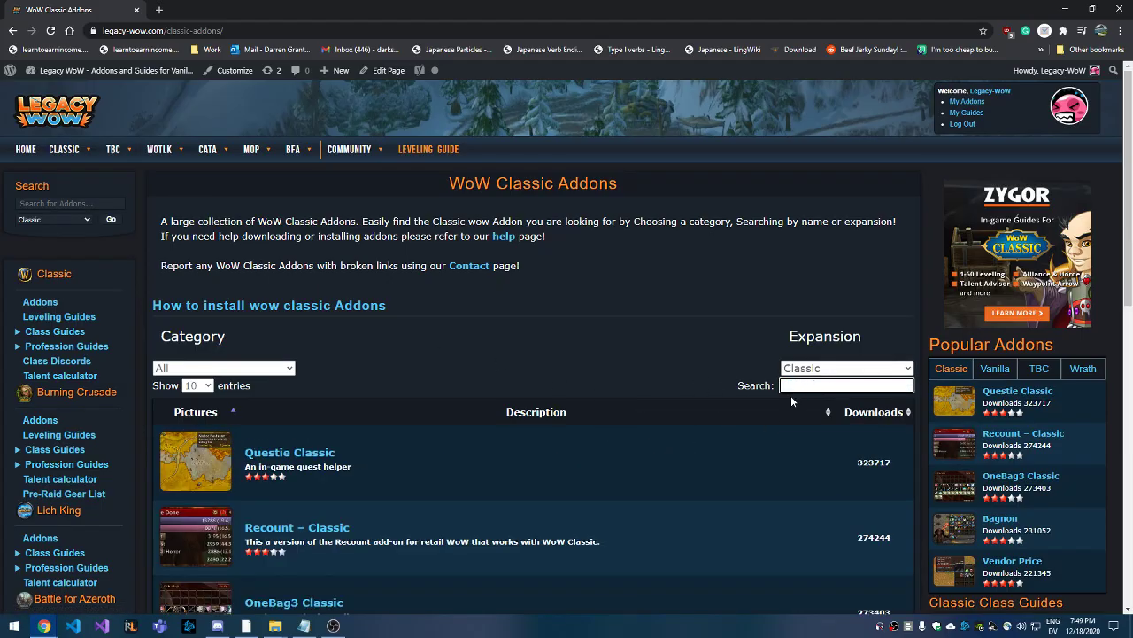
pyautogui.click(845, 384)
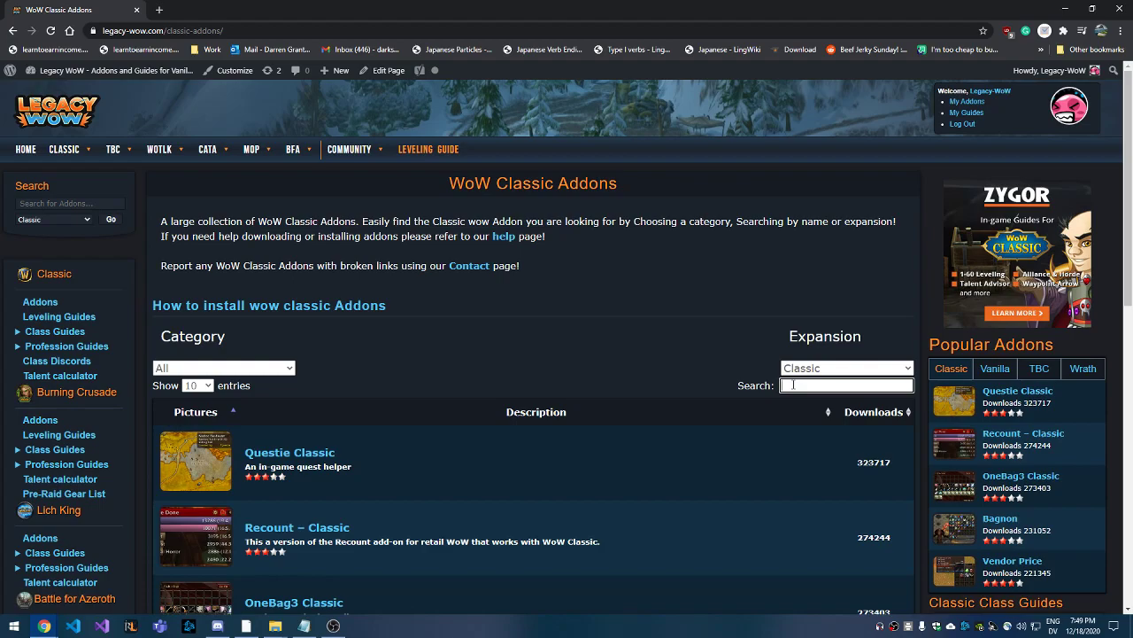
pyautogui.write('diablo')
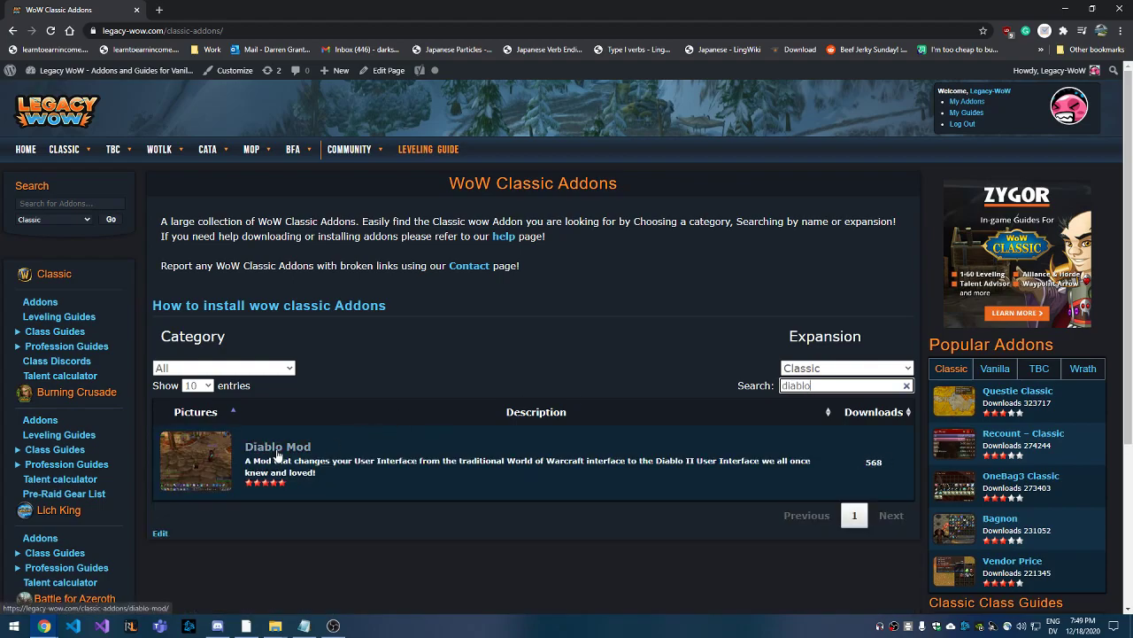
pyautogui.click(277, 446)
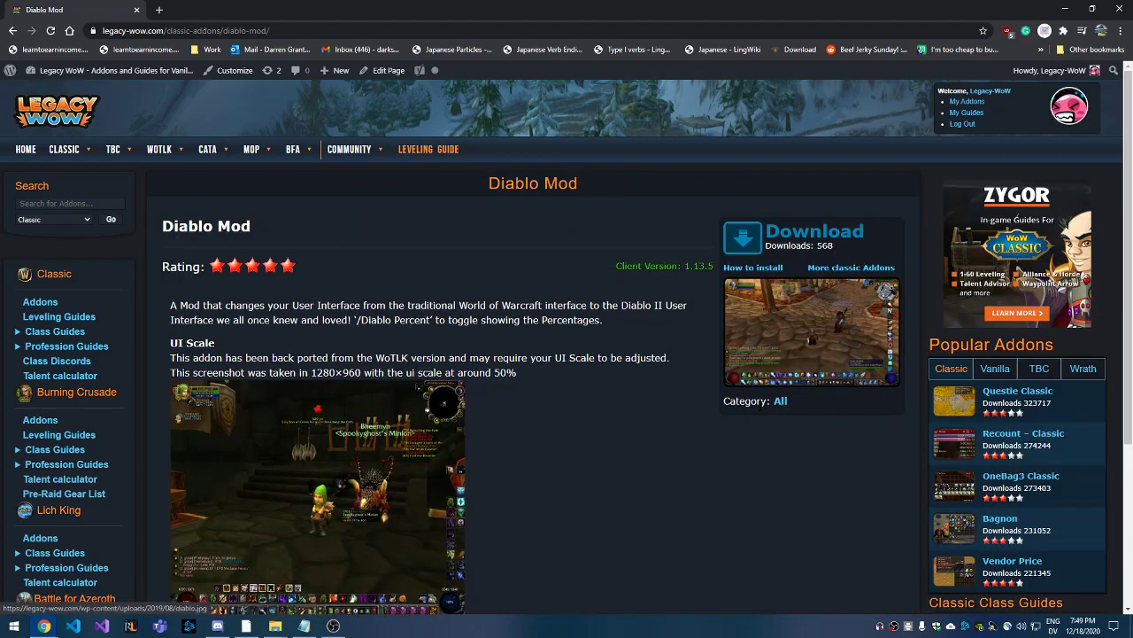
# Download the Diablo Mod addon from its Legacy WoW page.
pyautogui.click(813, 231)
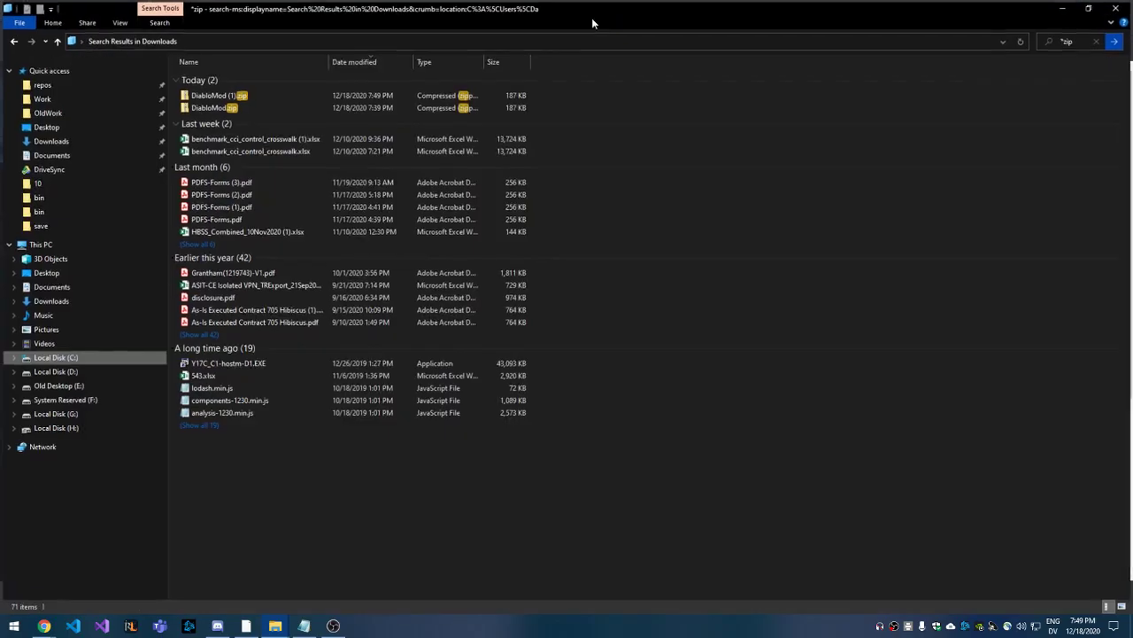
# Select the newest archive, DiabloMod (1).zip, and bring up its actions to open it.
pyautogui.click(213, 106)
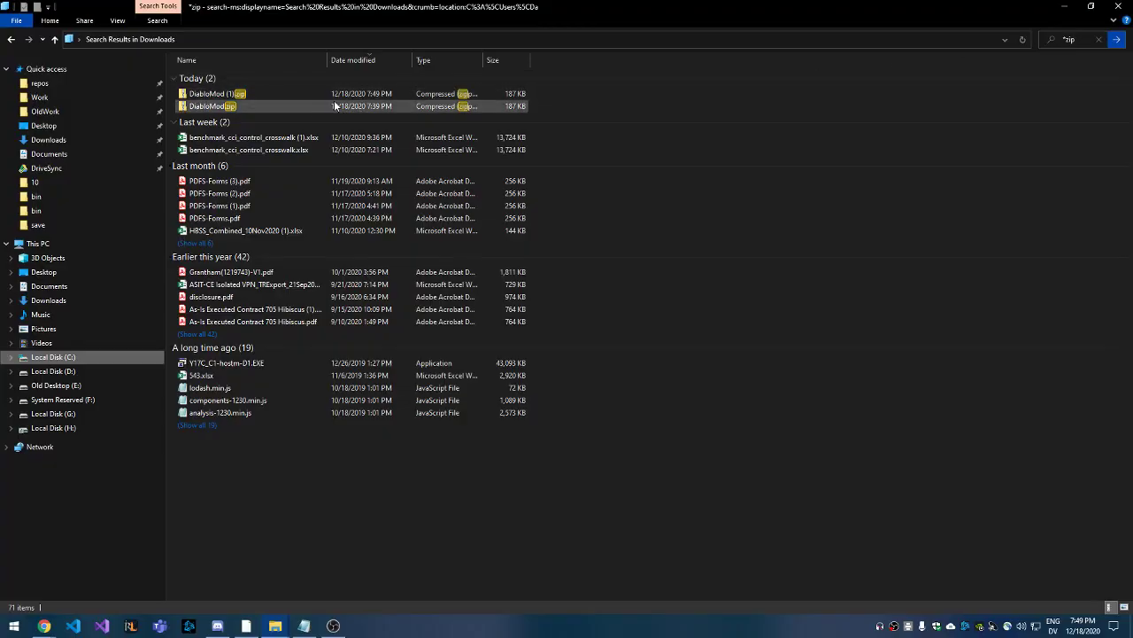
pyautogui.click(217, 93)
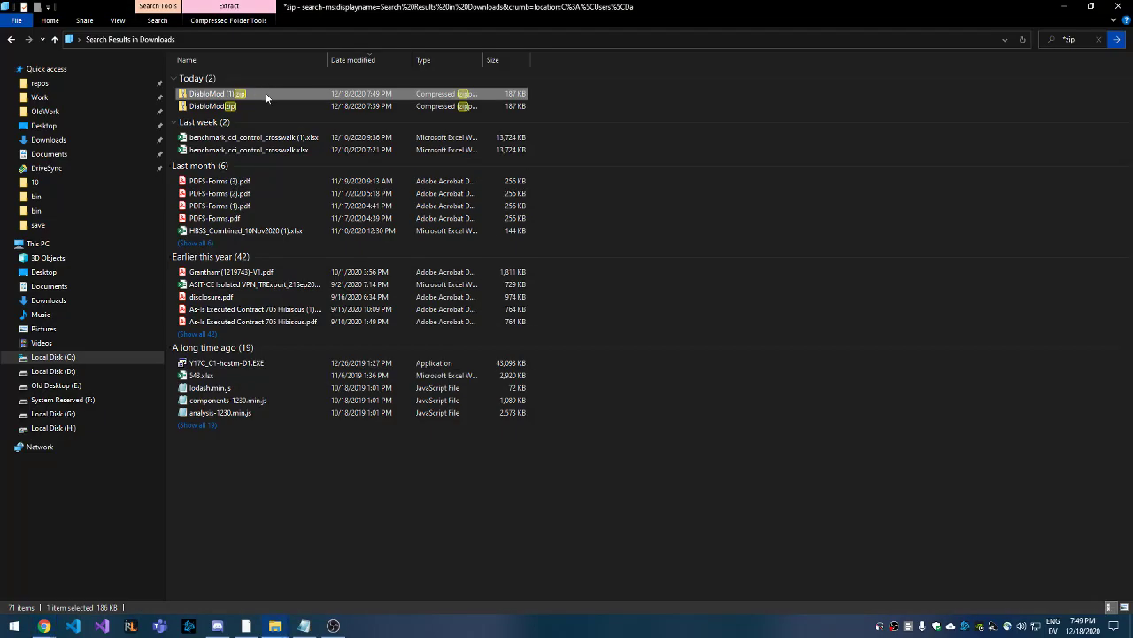
pyautogui.rightClick(207, 77)
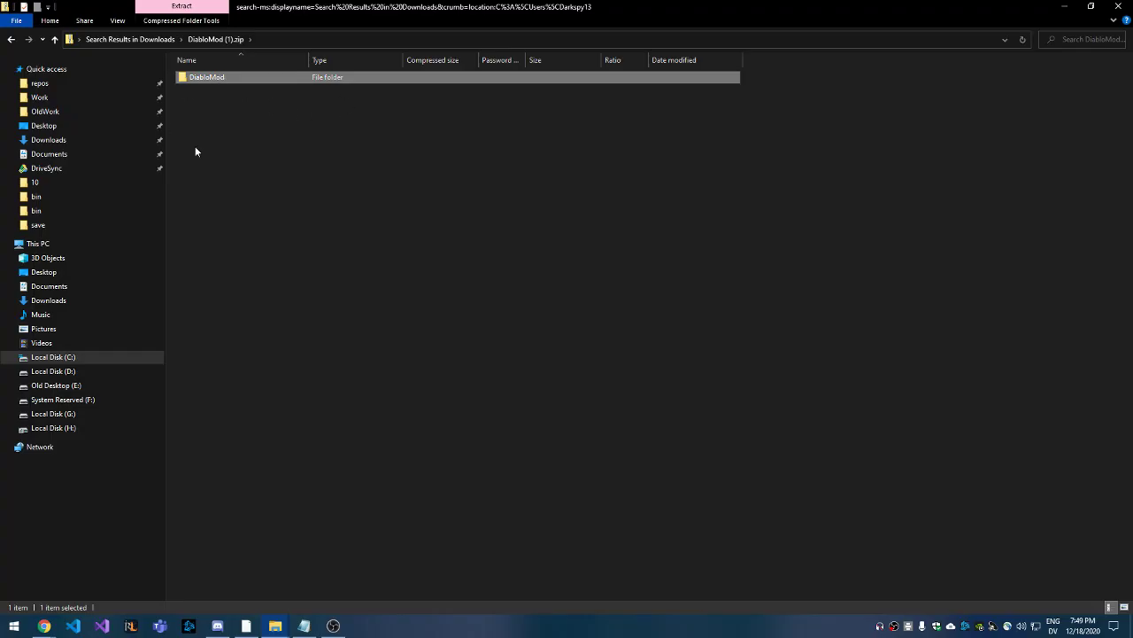
pyautogui.moveTo(222, 89)
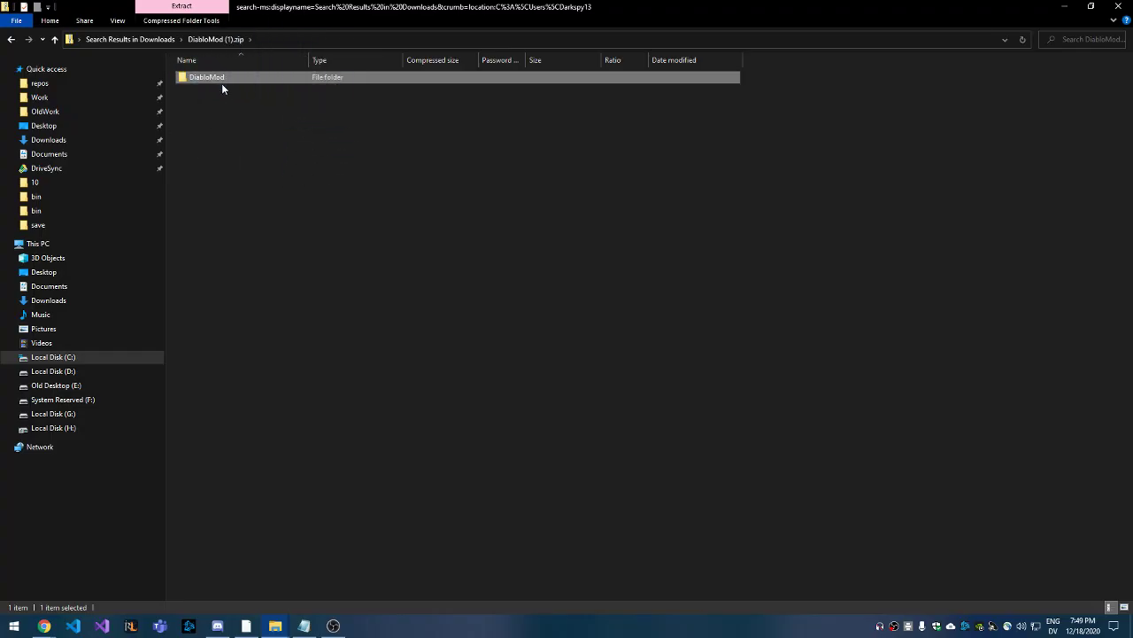
pyautogui.moveTo(276, 626)
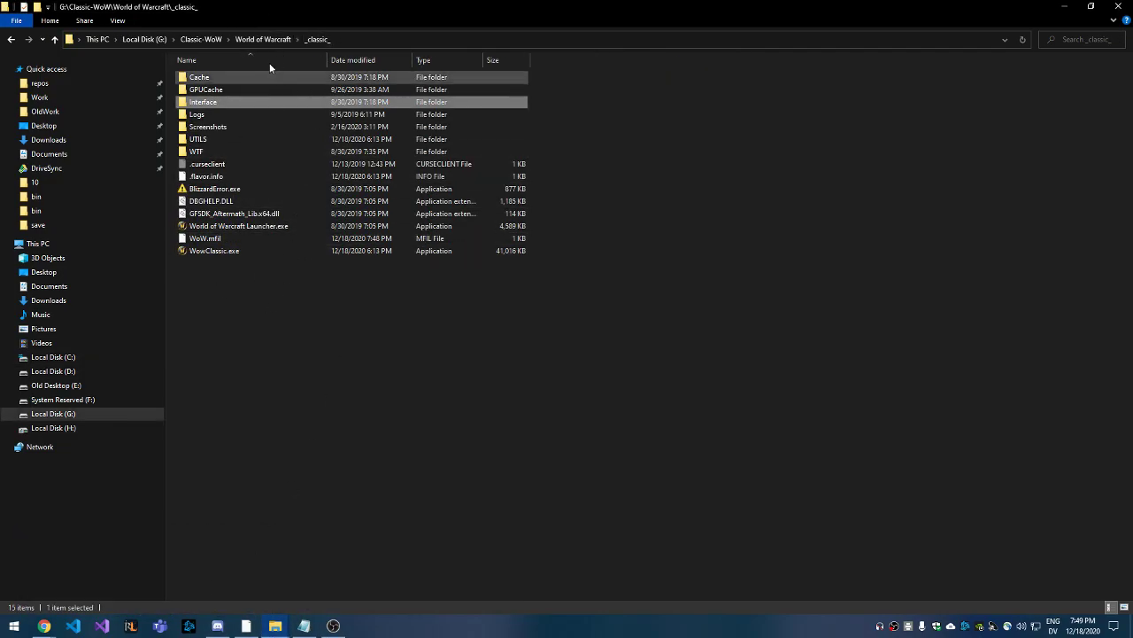
# Use World of Warcraft Classic's Options in Battle.net to show its install folder in Explorer.
pyautogui.click(282, 375)
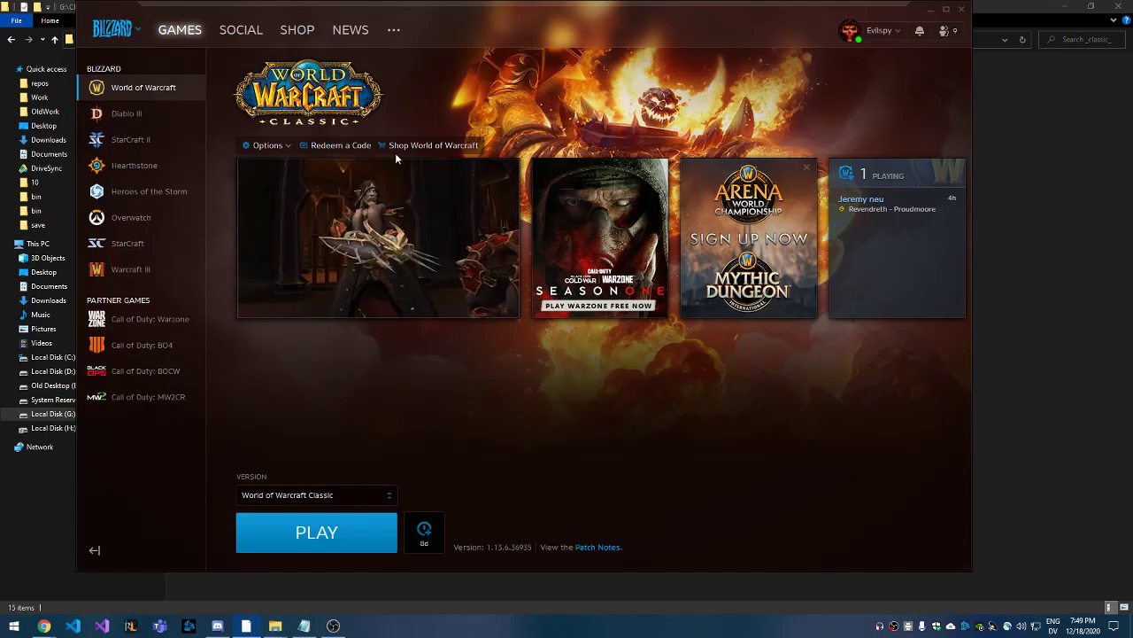
pyautogui.click(267, 145)
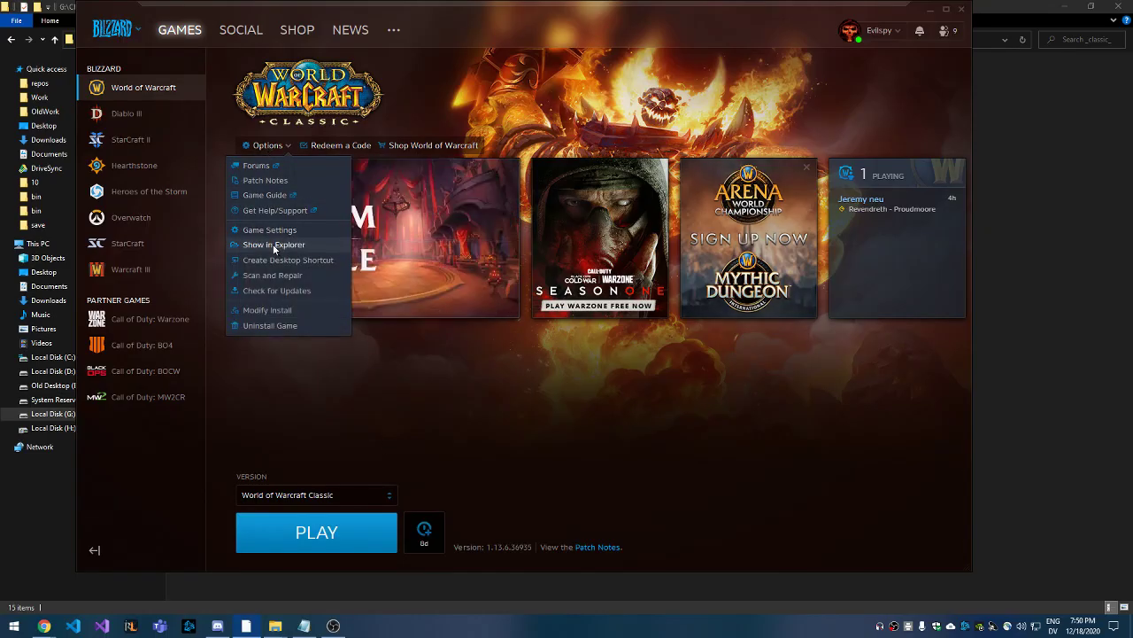
pyautogui.click(274, 245)
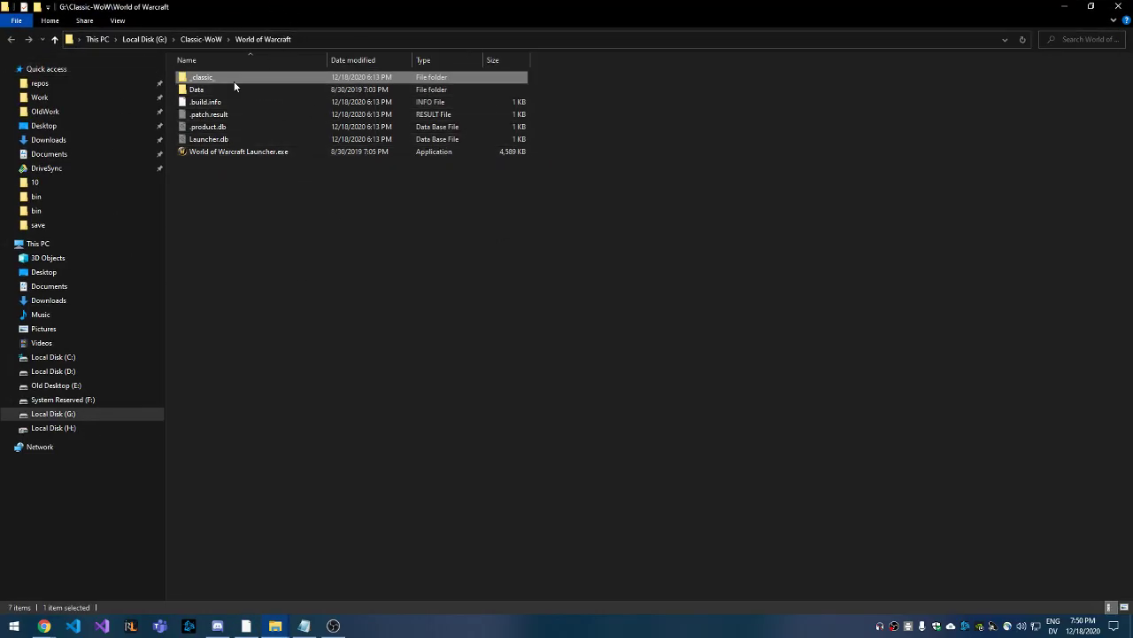
# Navigate into _classic_, then Interface, then AddOns, and scroll the folder list.
pyautogui.doubleClick(201, 77)
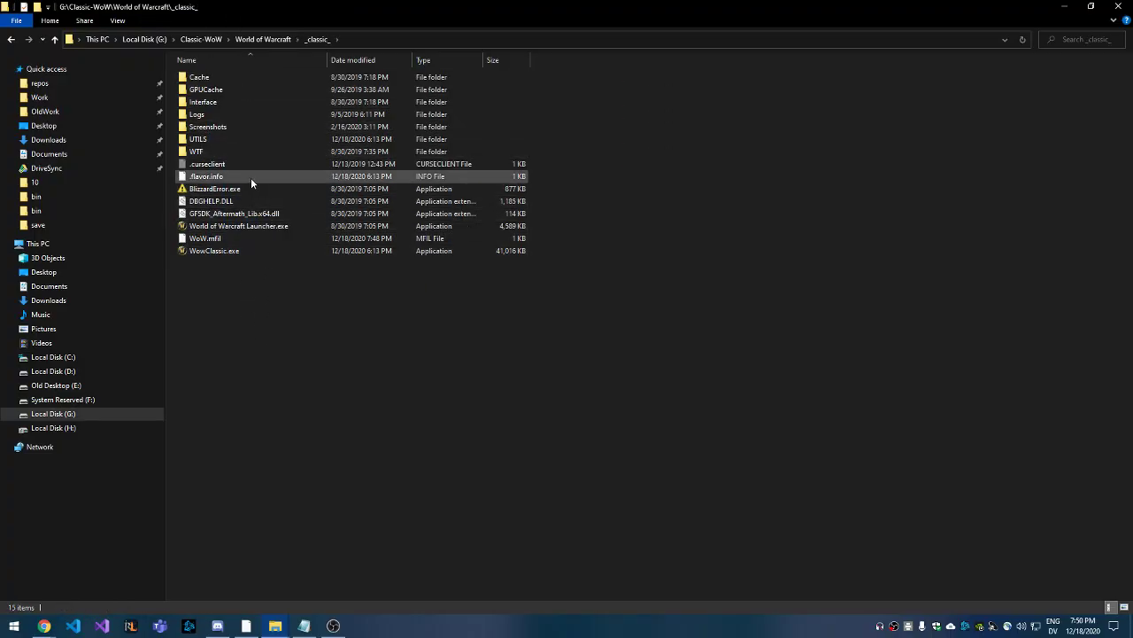
pyautogui.click(203, 101)
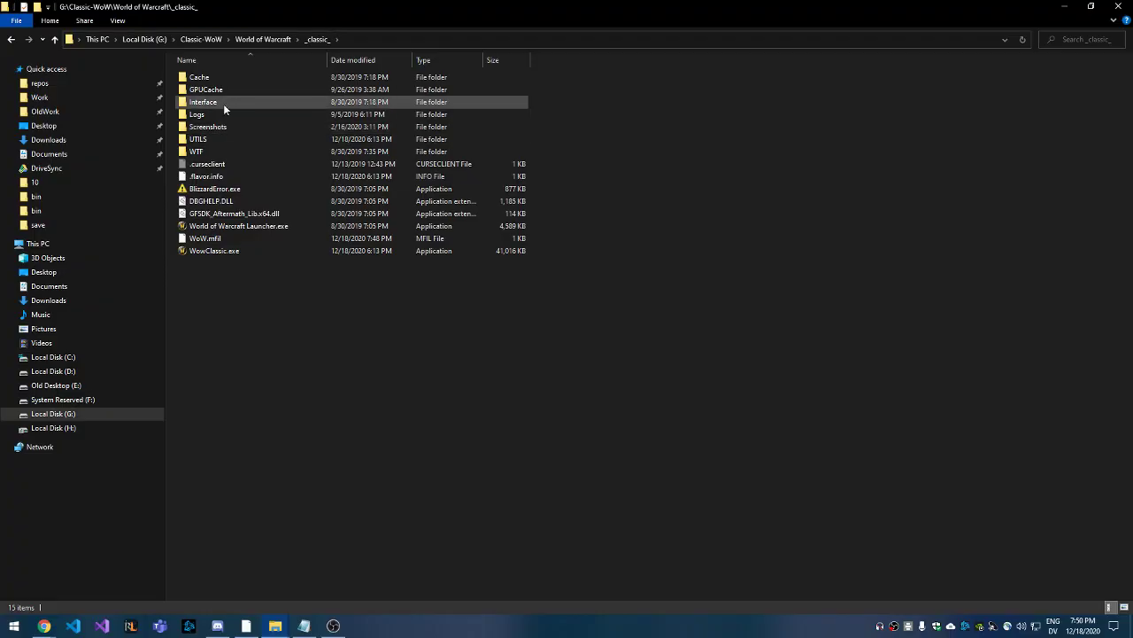
pyautogui.doubleClick(203, 101)
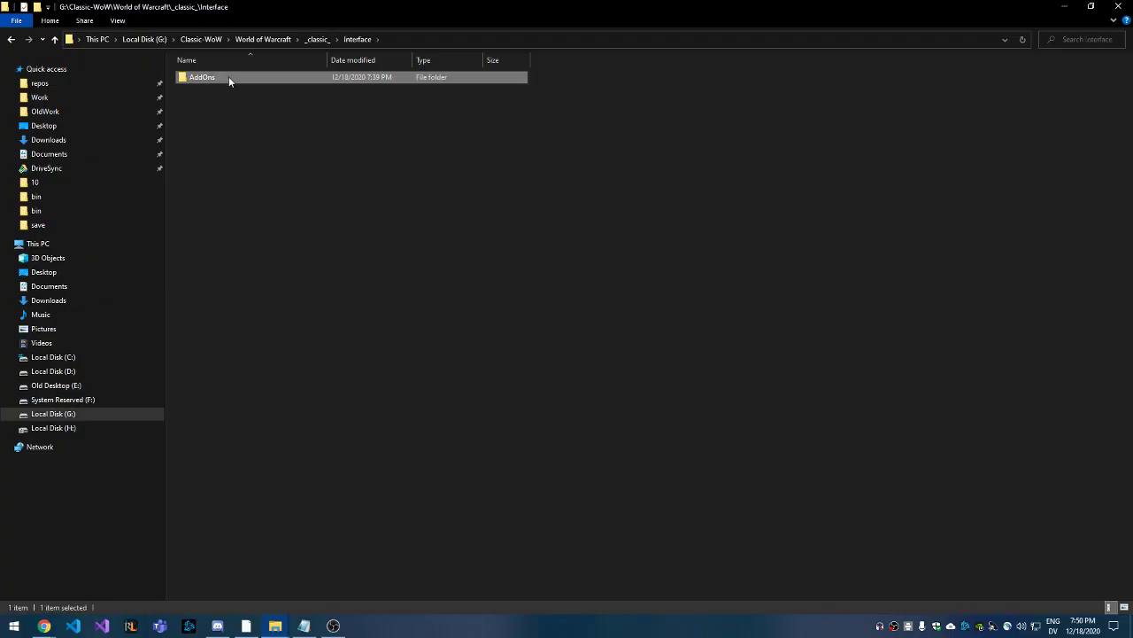
pyautogui.doubleClick(201, 77)
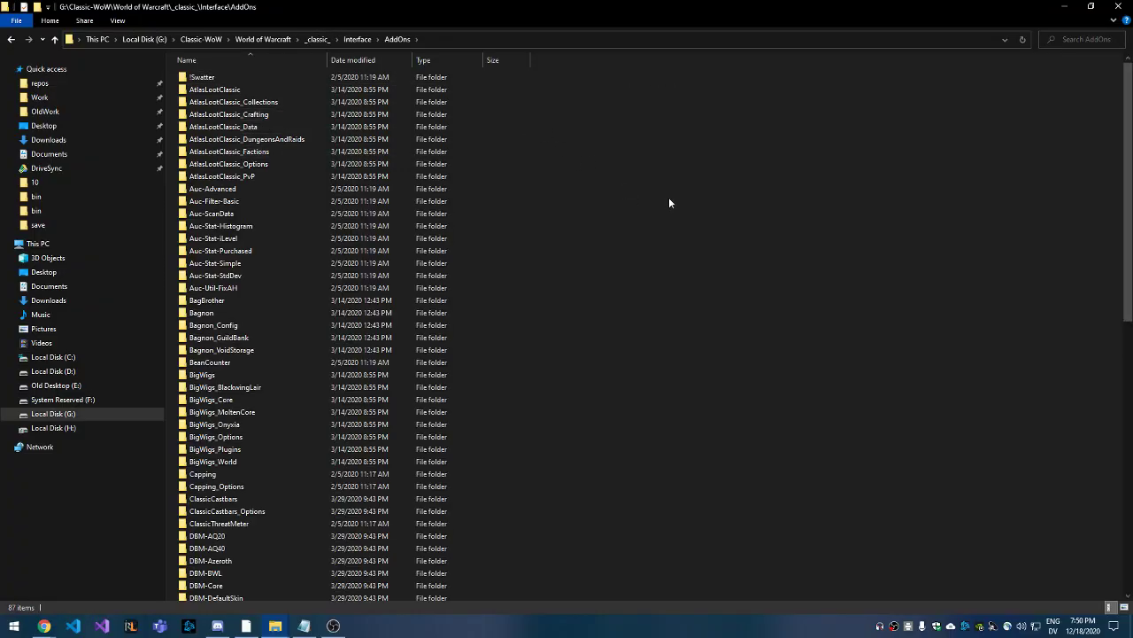
pyautogui.scroll(-3)
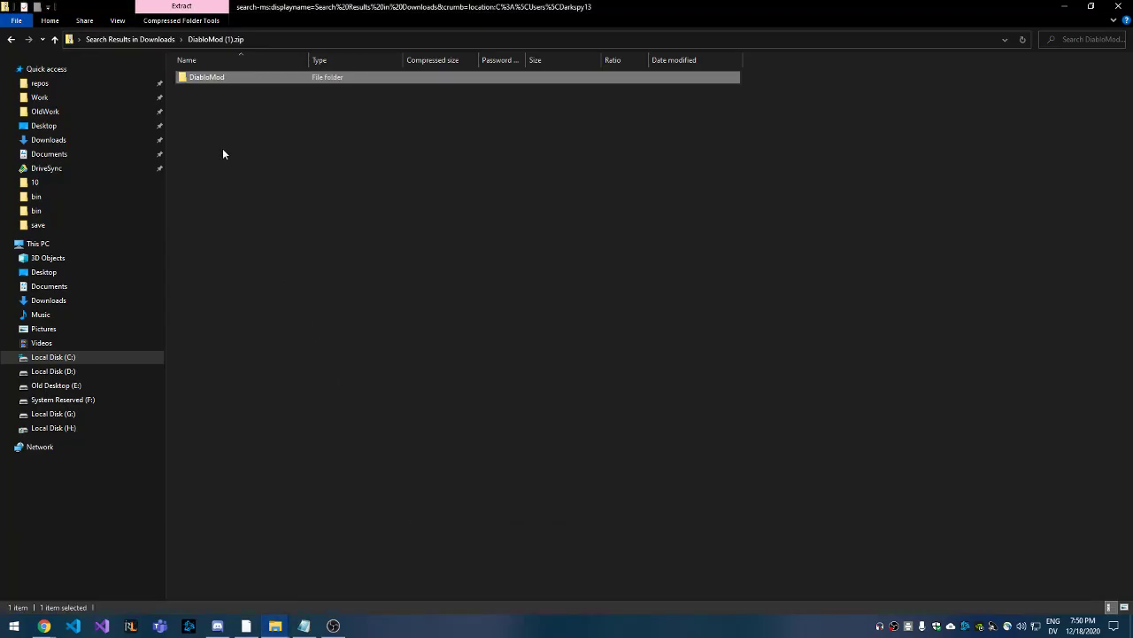
# Copy the archived DiabloMod folder, paste it into AddOns, and go up to Interface.
pyautogui.rightClick(206, 77)
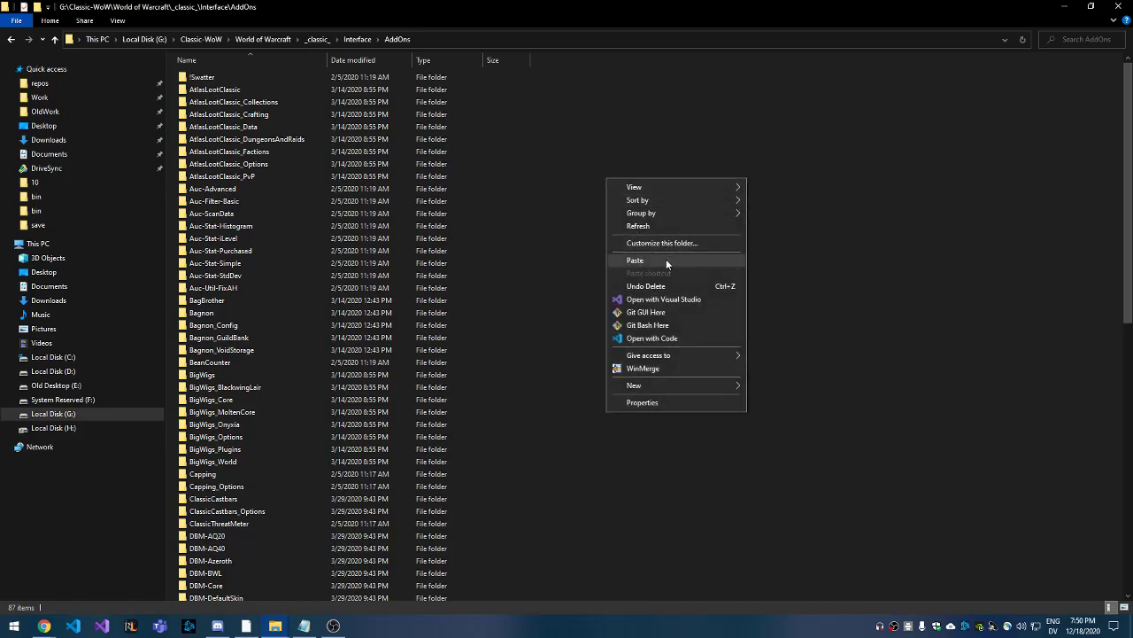
pyautogui.click(635, 260)
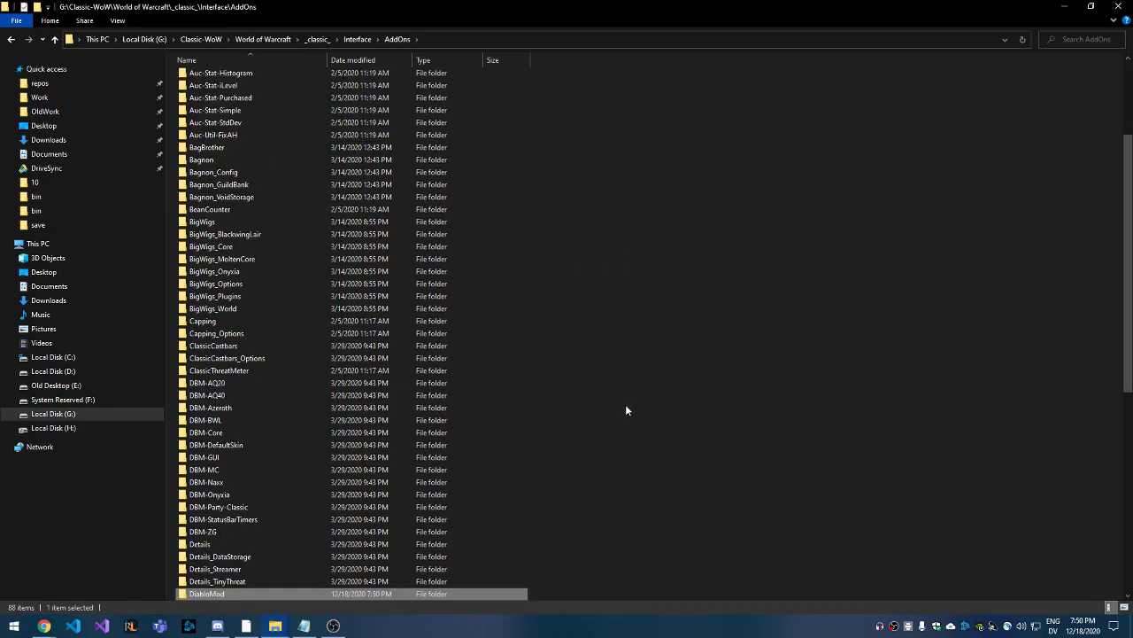
pyautogui.doubleClick(207, 593)
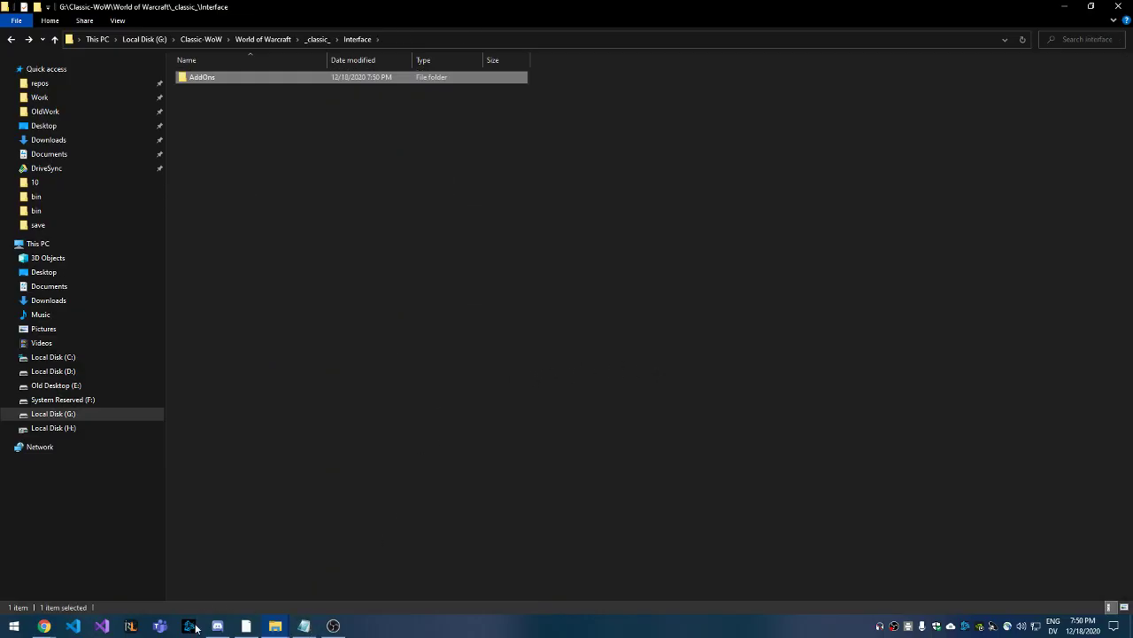
# Press PLAY on World of Warcraft Classic in Battle.net to reach character selection.
pyautogui.click(187, 626)
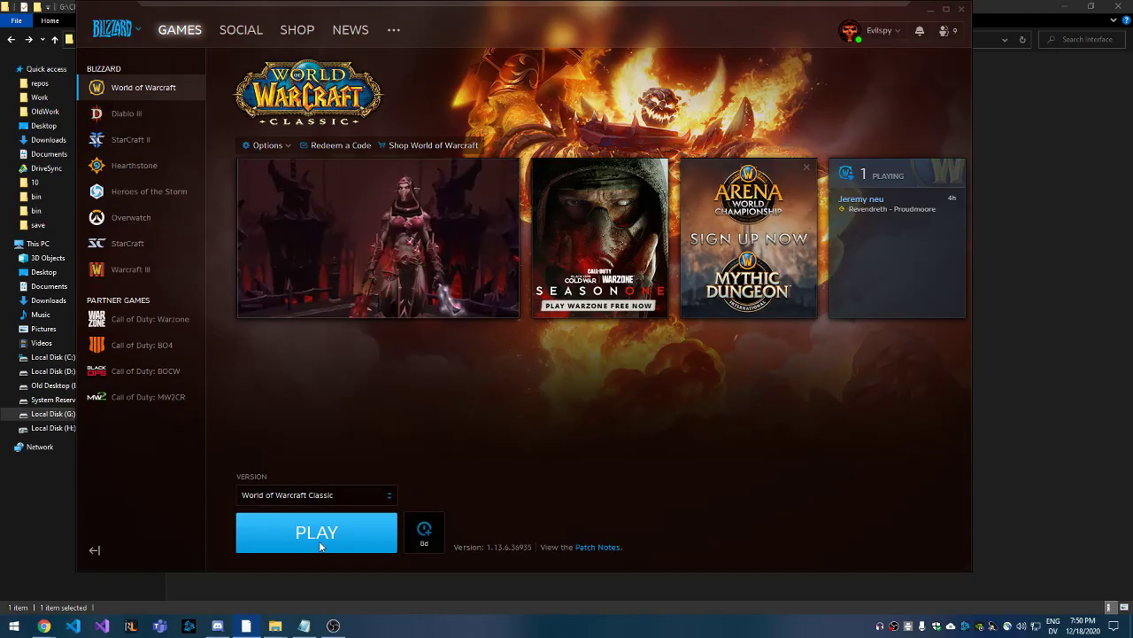
pyautogui.click(316, 531)
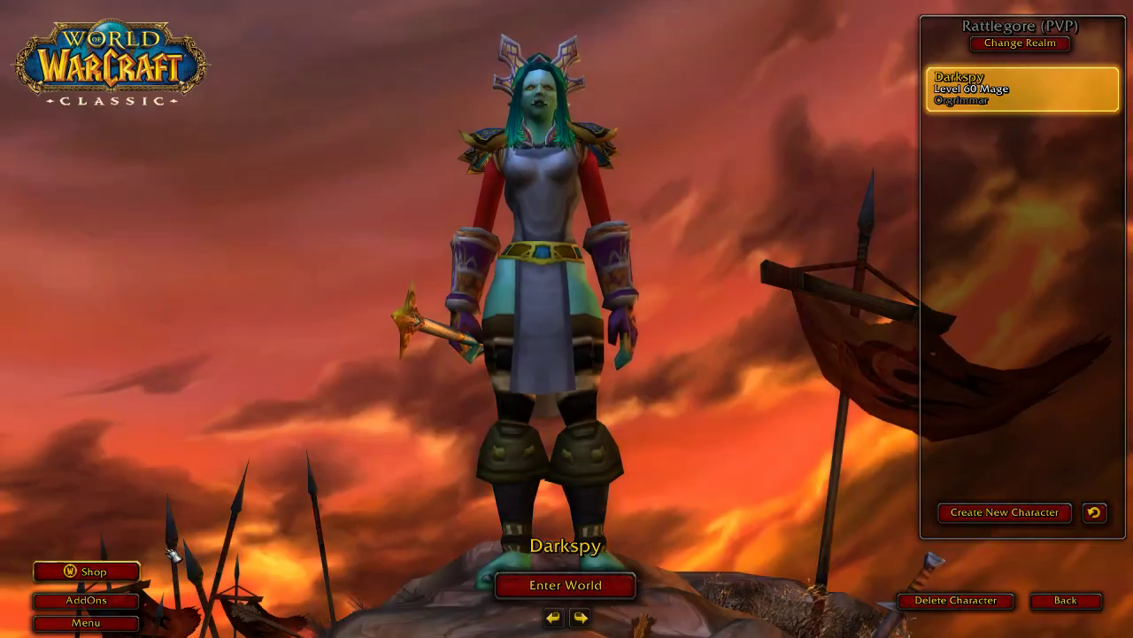
# Open the AddOn List from the character screen and confirm DiabloMod is enabled.
pyautogui.click(85, 600)
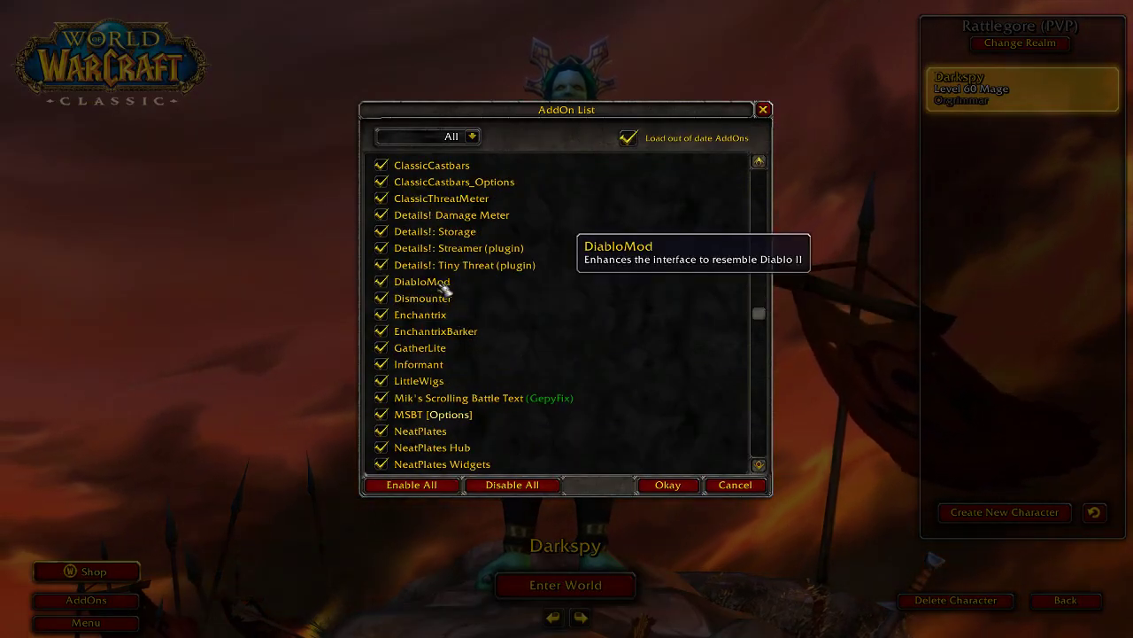
pyautogui.click(668, 484)
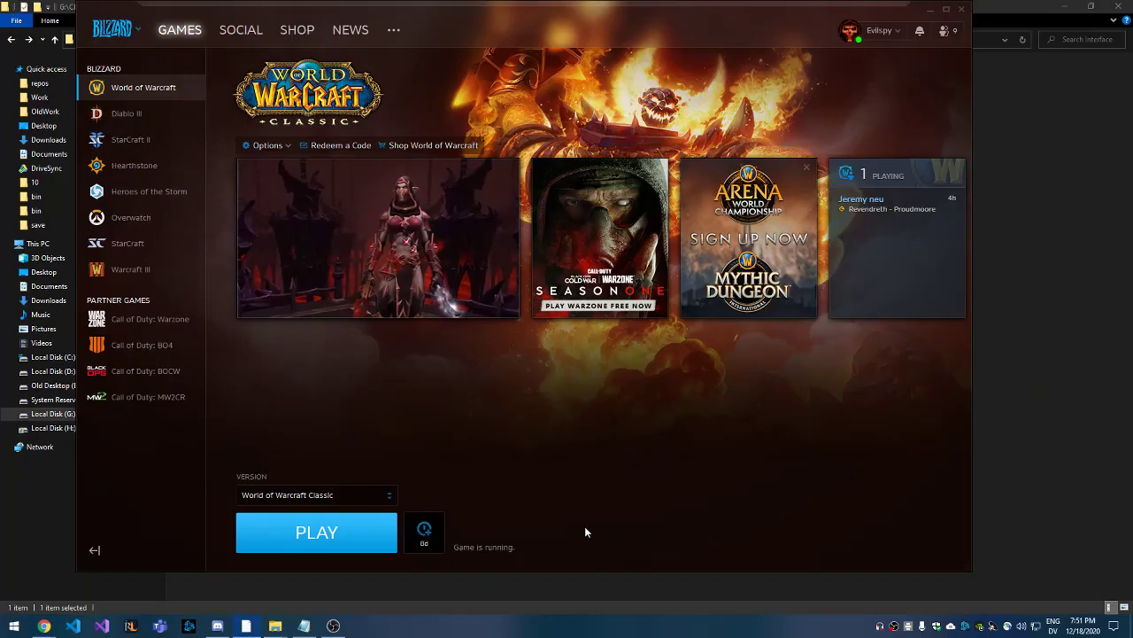
pyautogui.moveTo(491, 592)
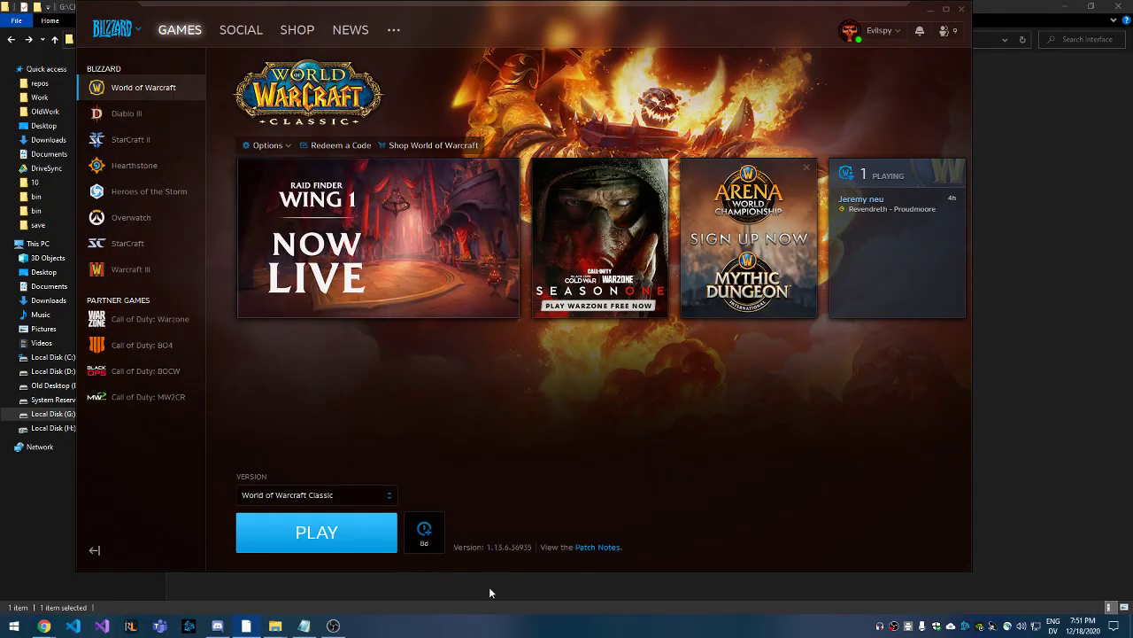
pyautogui.click(315, 494)
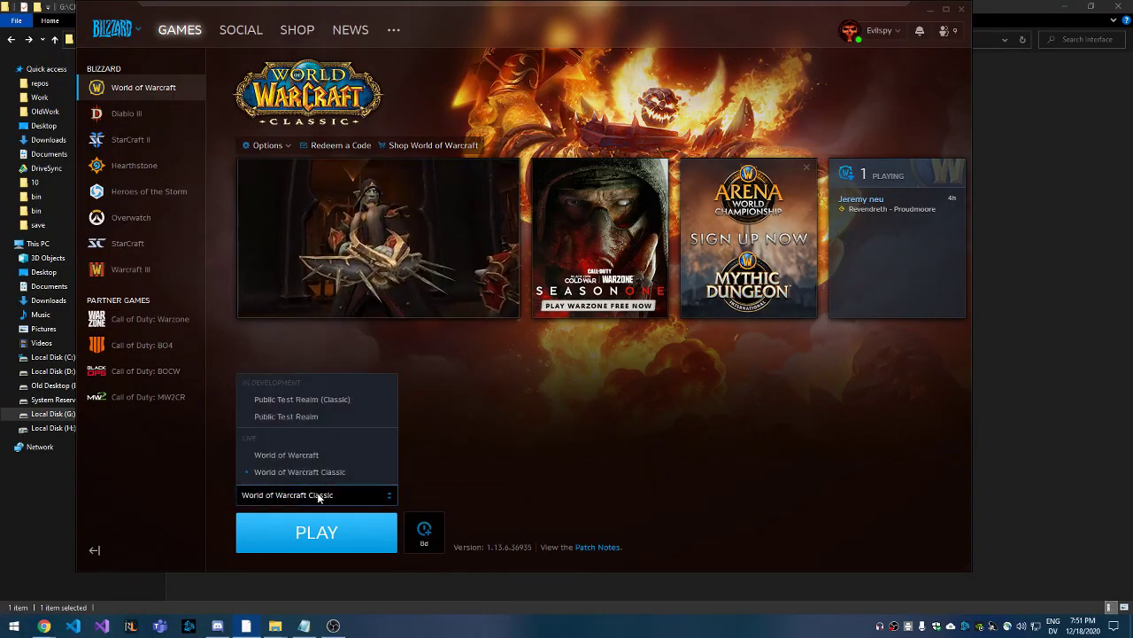
pyautogui.click(286, 454)
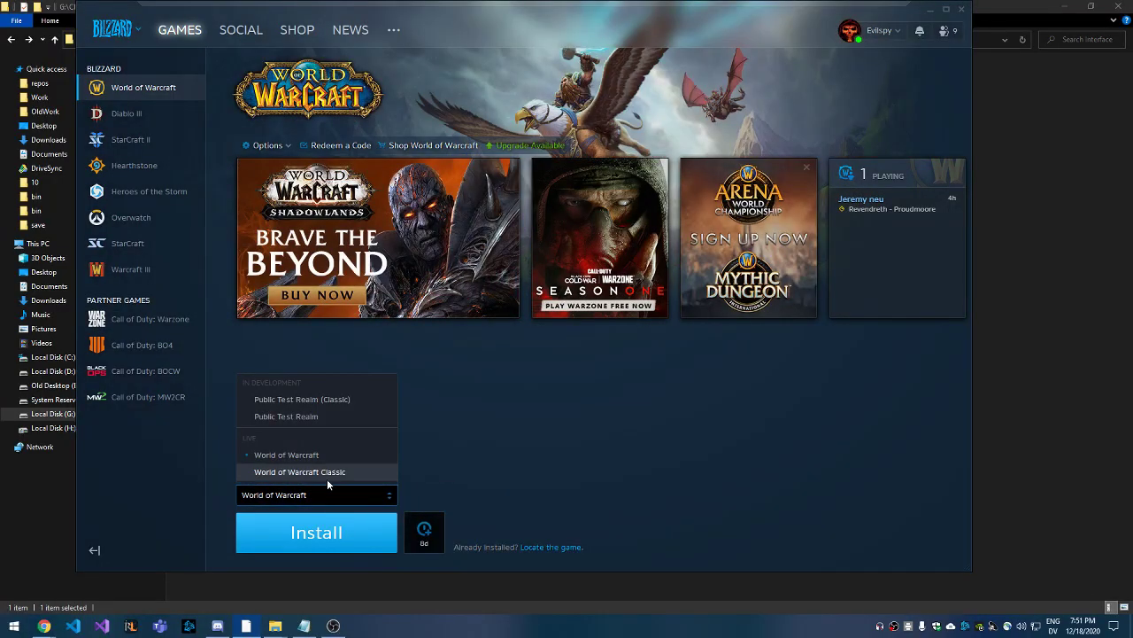
pyautogui.click(299, 471)
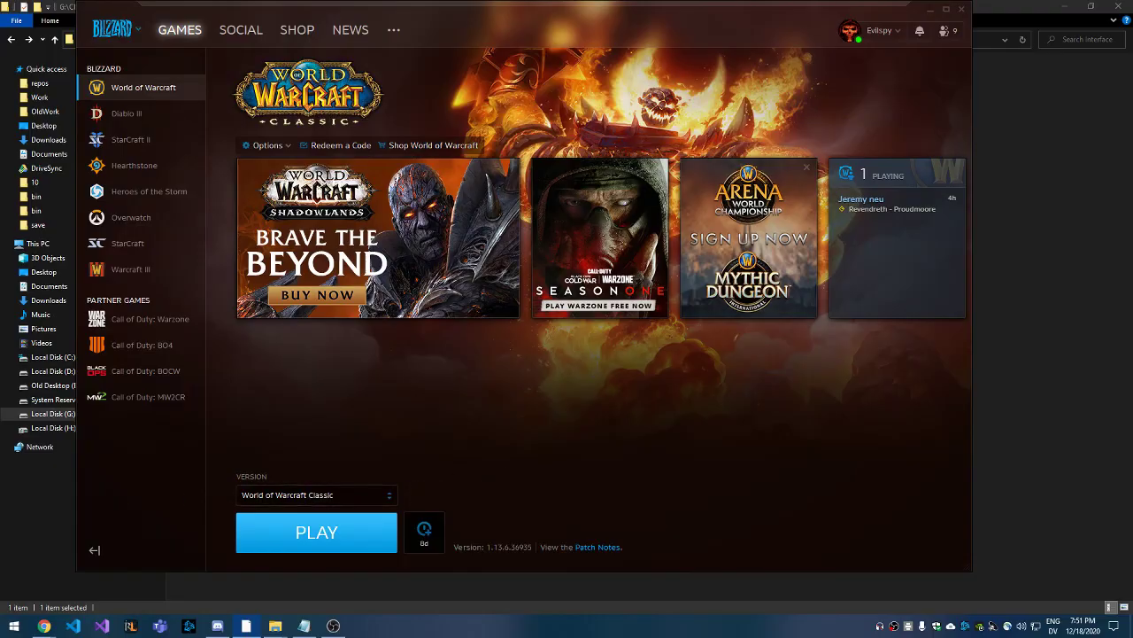